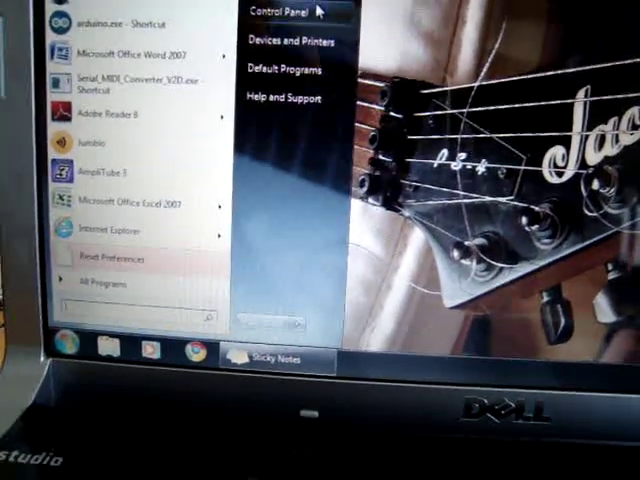
Launch Serial_MIDI_Converter_V2D.exe from the Windows Start menu
{"action": "left_click", "coordinate": [276, 11]}
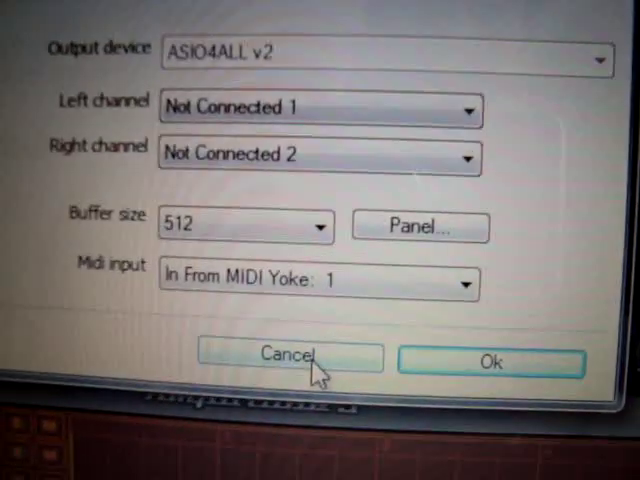
Cancel the Audio/MIDI Settings, leaving MIDI input as 'In From MIDI Yoke: 1'
{"action": "left_click", "coordinate": [290, 362]}
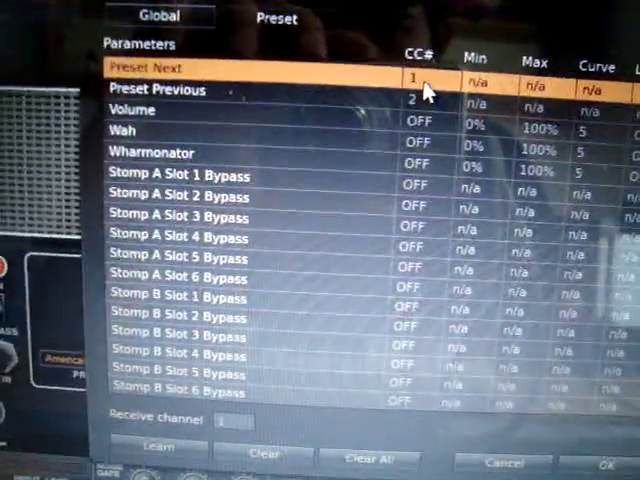
Scroll the MIDI control list and assign Preset Next via MIDI Learn from the footswitch
{"action": "scroll", "scroll_direction": "down", "scroll_amount": 3}
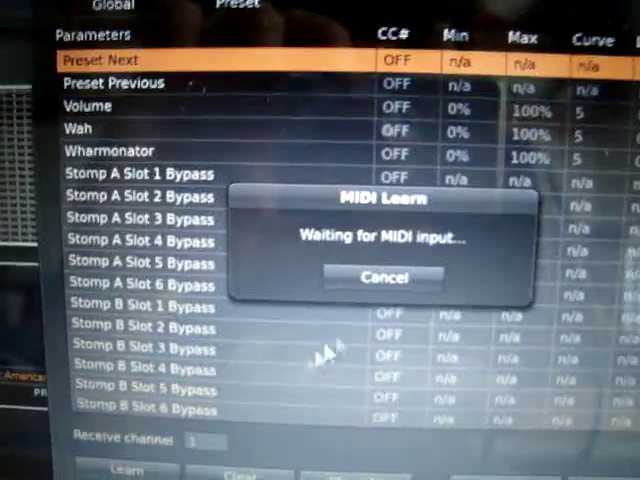
{"action": "scroll", "scroll_direction": "down", "scroll_amount": 3}
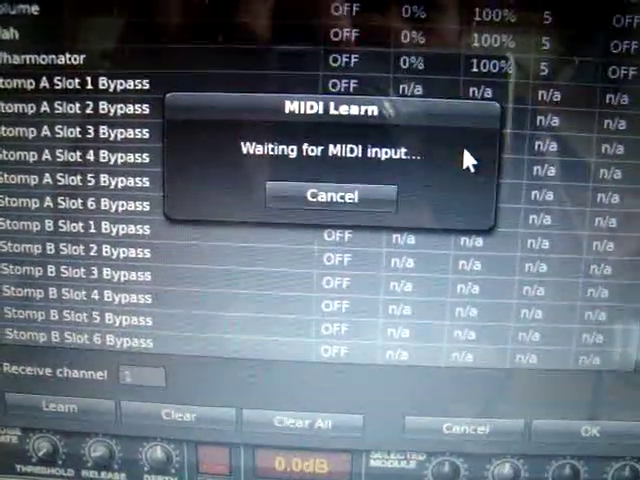
{"action": "left_click", "coordinate": [330, 196]}
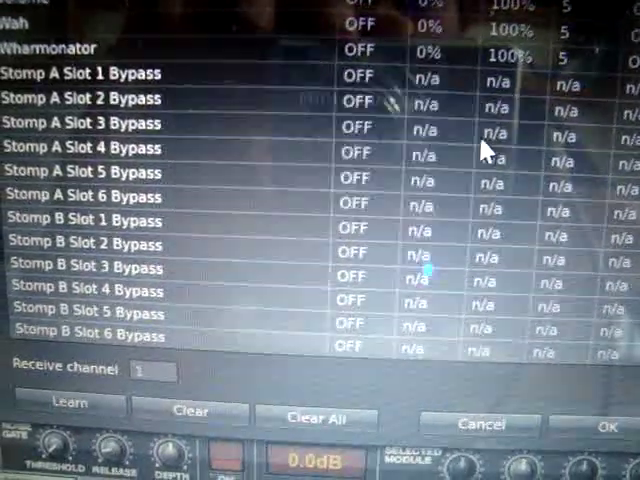